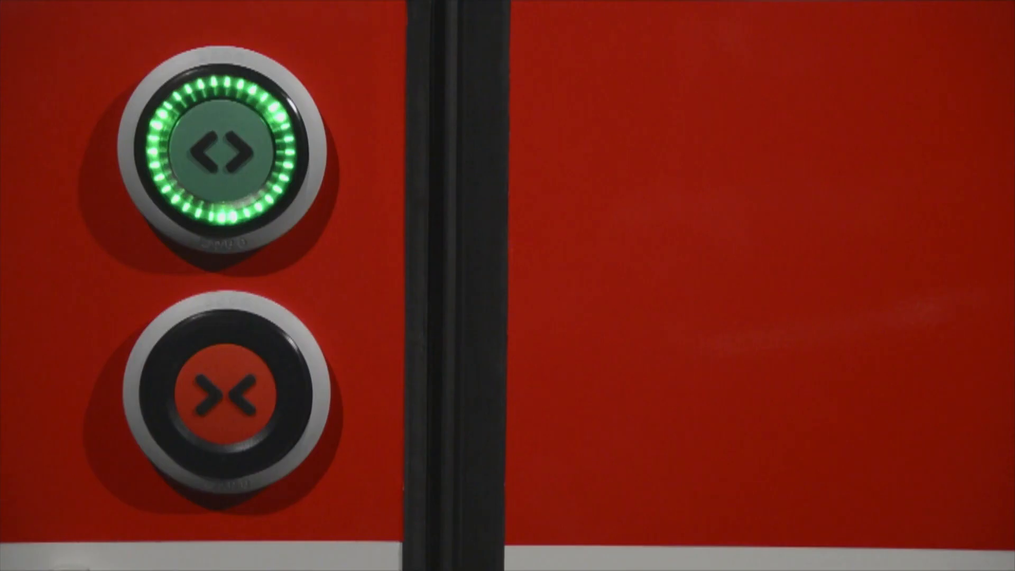
{"action": "left_click", "coordinate": [230, 398]}
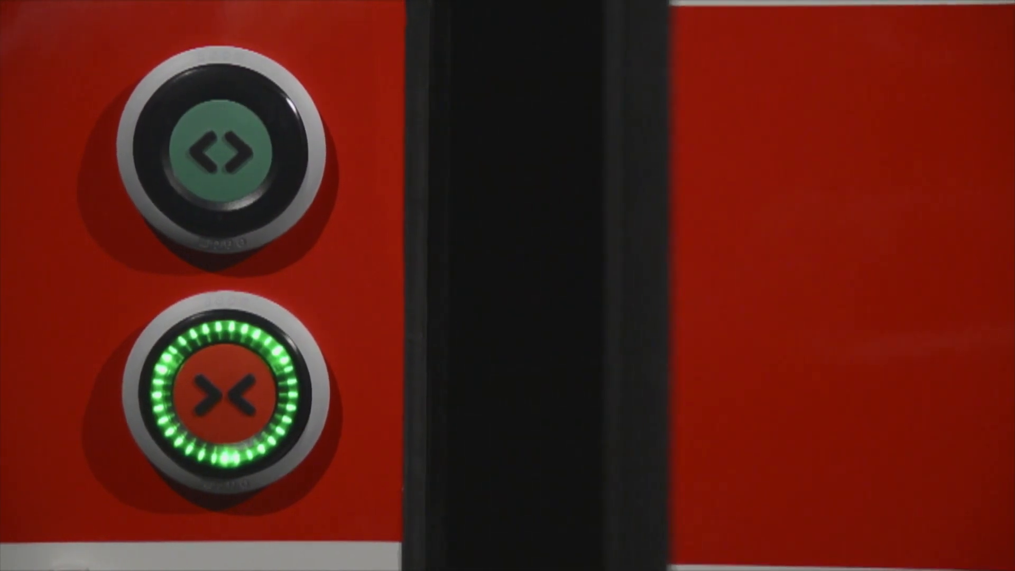